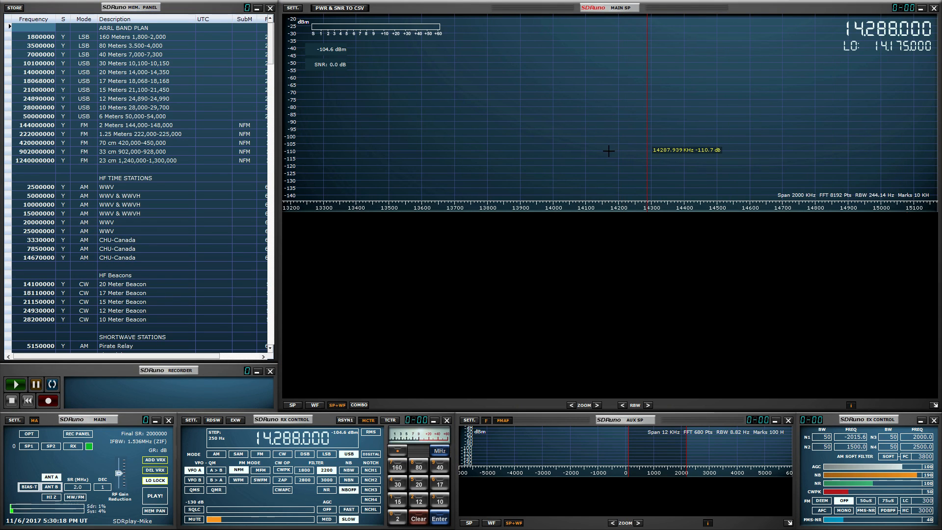
{"action": "mouse_move", "coordinate": [734, 95]}
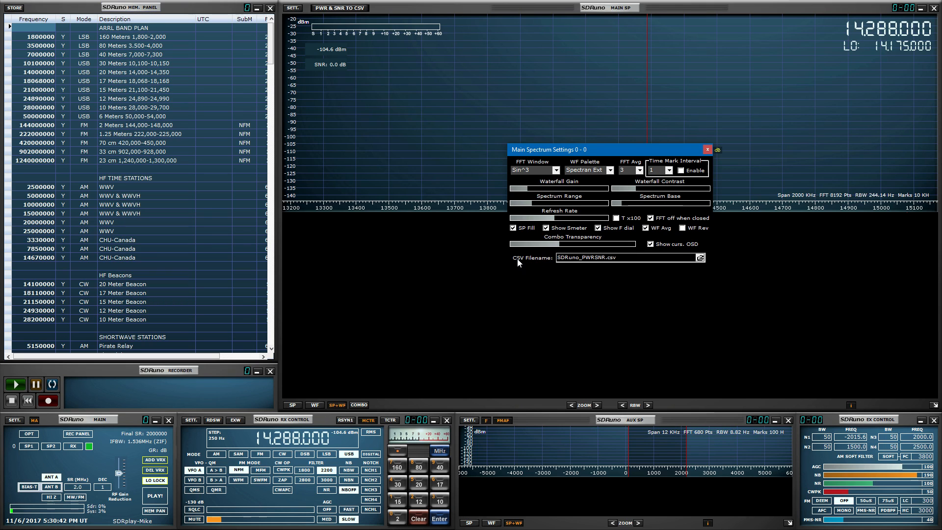
Point the CSV log to C:\Users\Mike\Desktop\SDRuno_PWRSNR.csv and save it.
{"action": "left_click", "coordinate": [699, 257]}
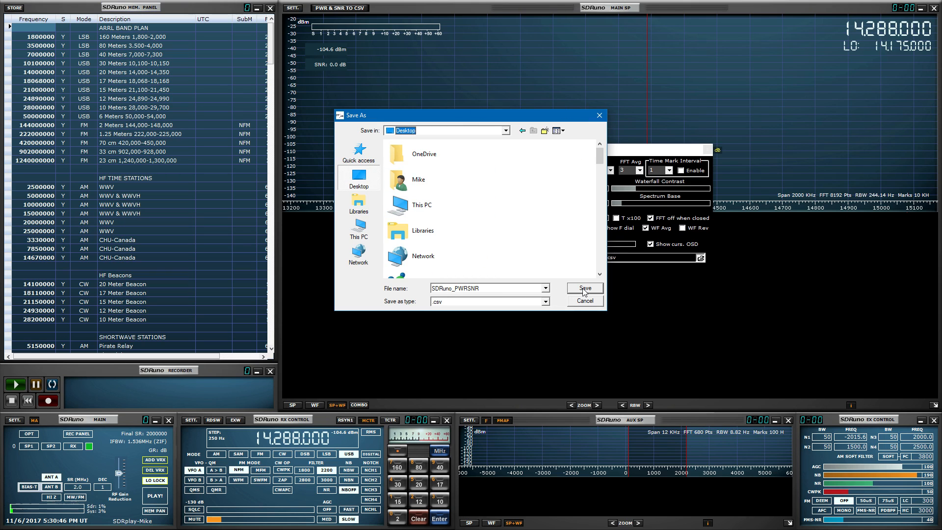
{"action": "left_click", "coordinate": [582, 287]}
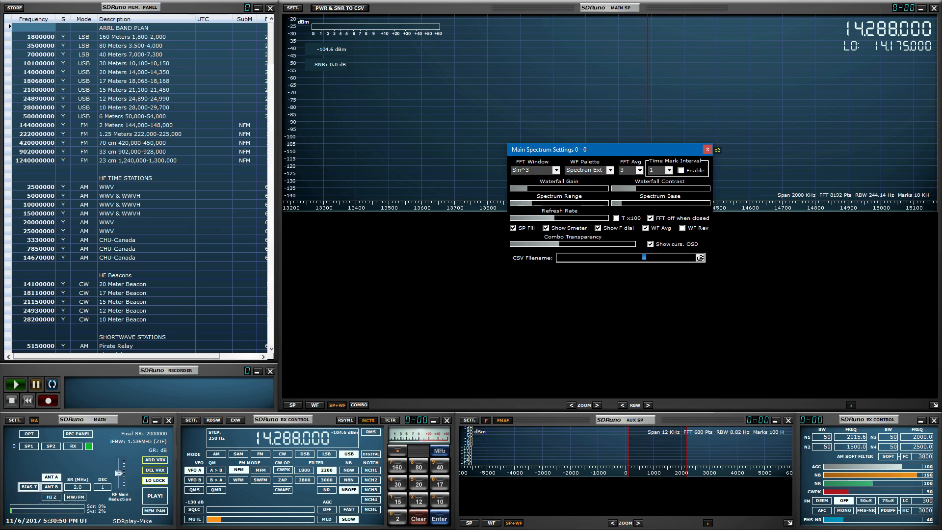
{"action": "type", "text": "C:\\Users\\Mike\\Desktop\\SDRuno_PWRSNR.csv"}
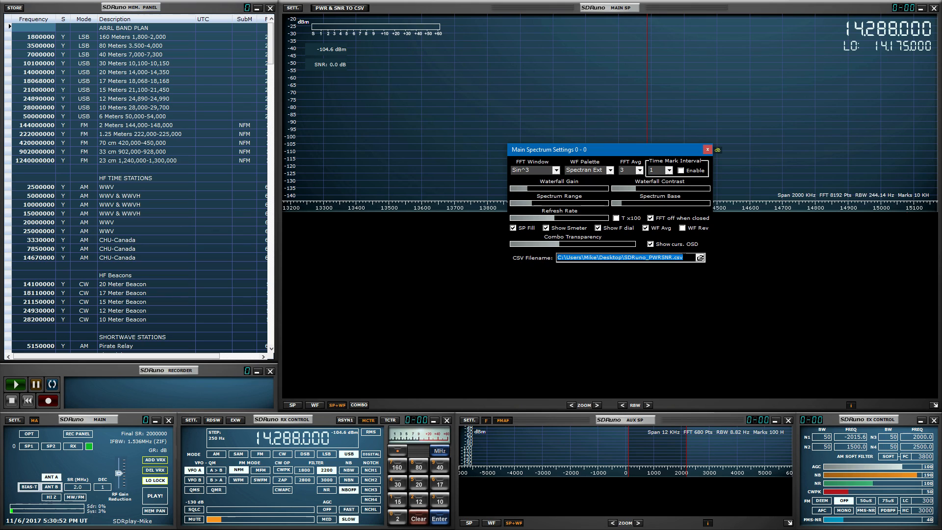
{"action": "mouse_move", "coordinate": [702, 140]}
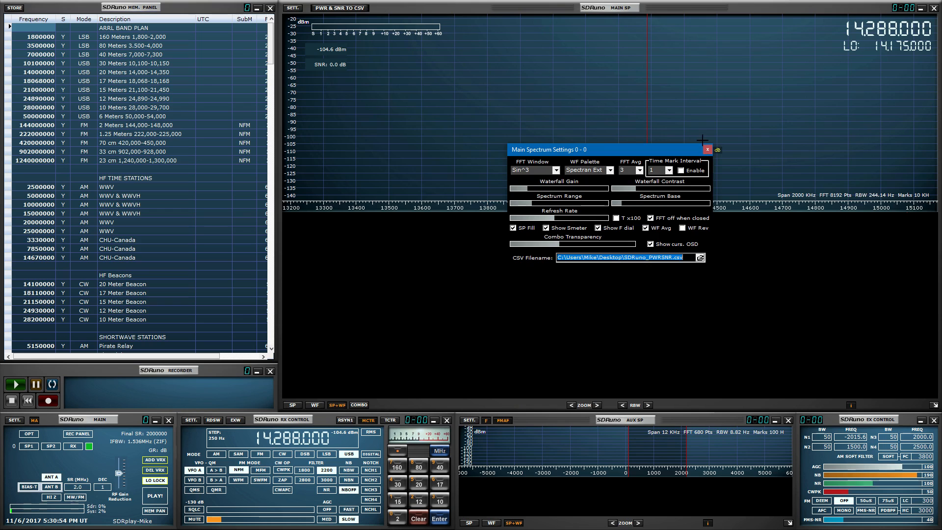
{"action": "left_click", "coordinate": [707, 149]}
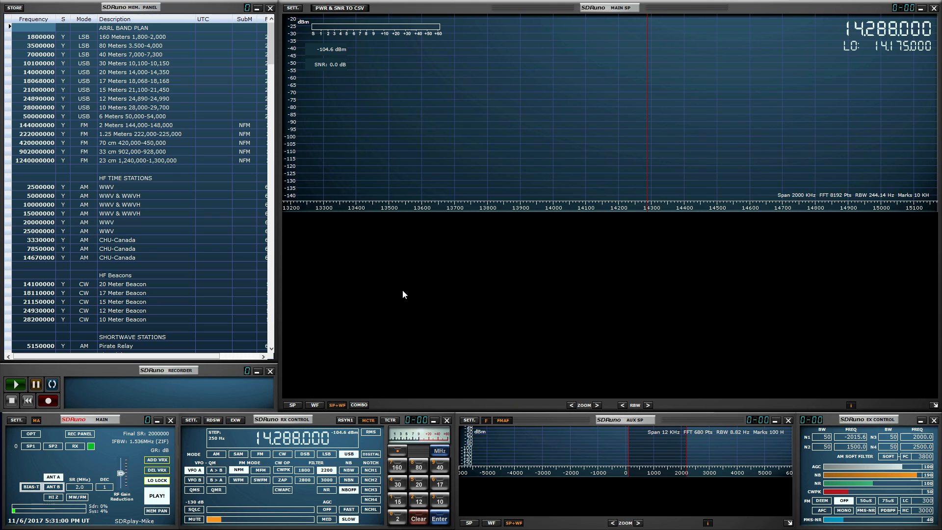
Start the receiver streaming and tune to the 12.160 MHz AM signal.
{"action": "left_click", "coordinate": [156, 494]}
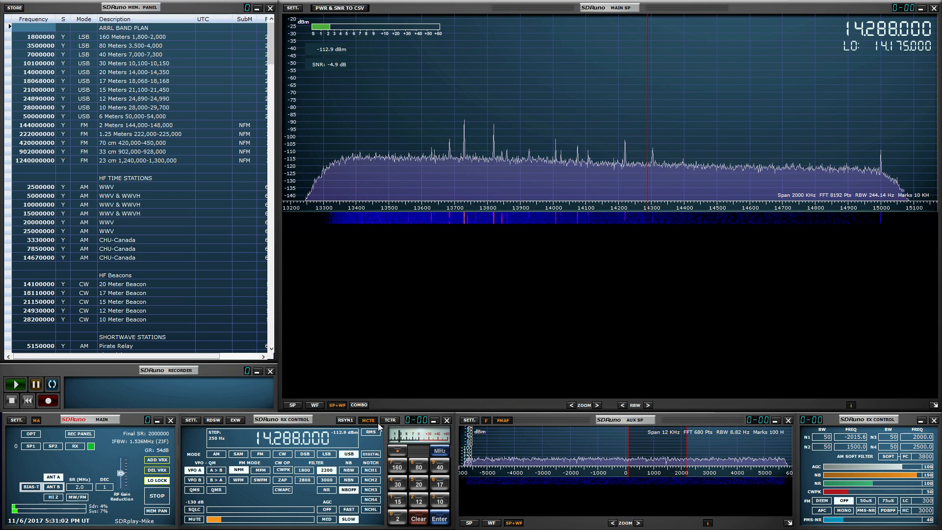
{"action": "left_click", "coordinate": [272, 439]}
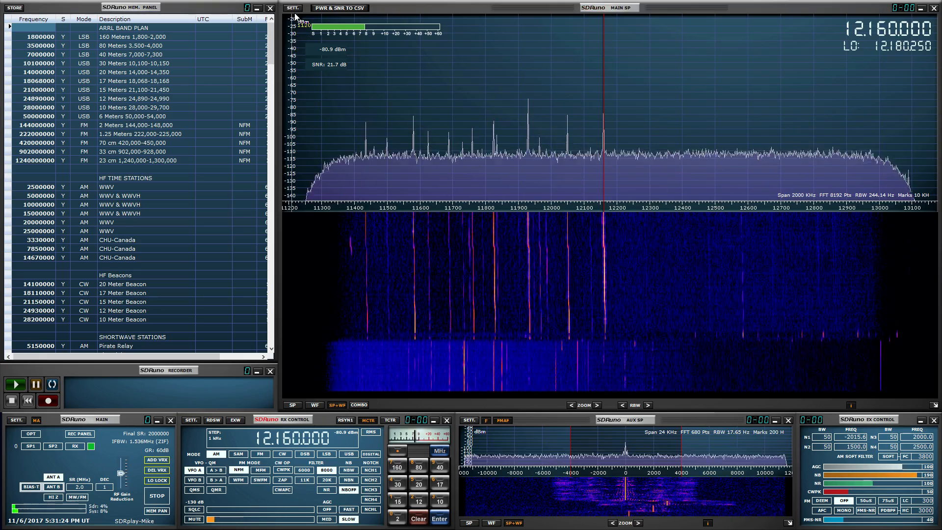
{"action": "left_click", "coordinate": [292, 8]}
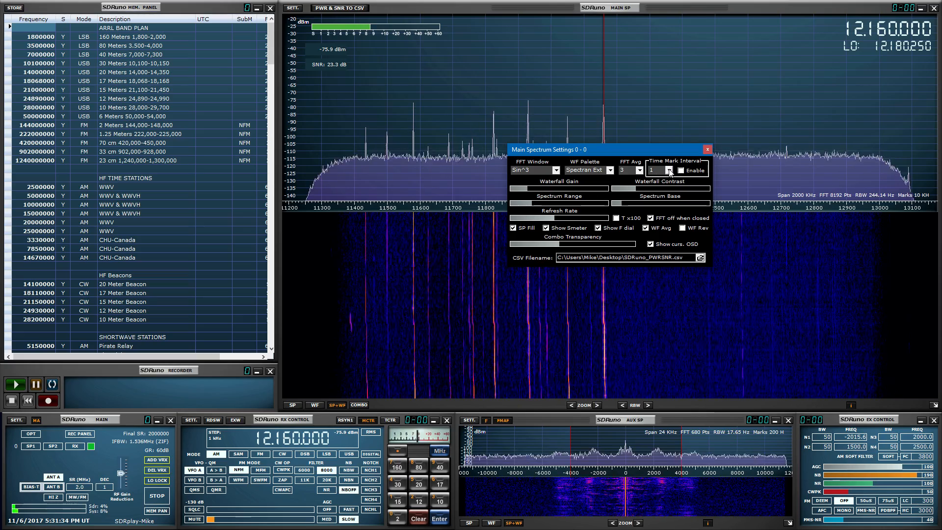
Set the Time Mark Interval for power/SNR logging and close the settings.
{"action": "left_click", "coordinate": [663, 170]}
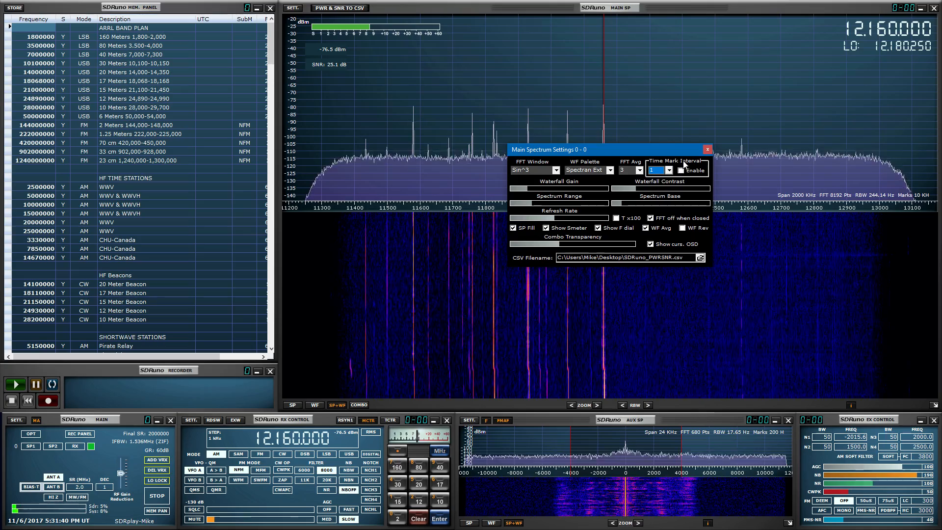
{"action": "left_click", "coordinate": [706, 149]}
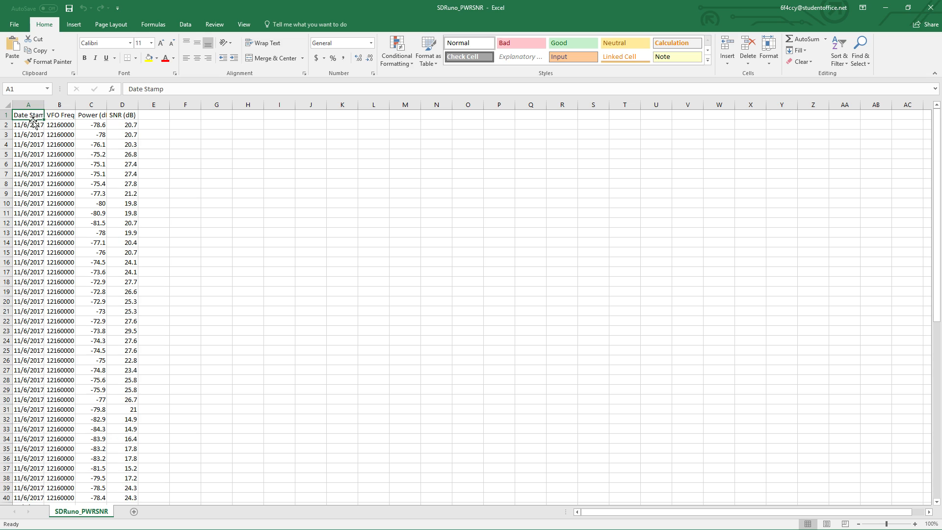
{"action": "mouse_move", "coordinate": [99, 123]}
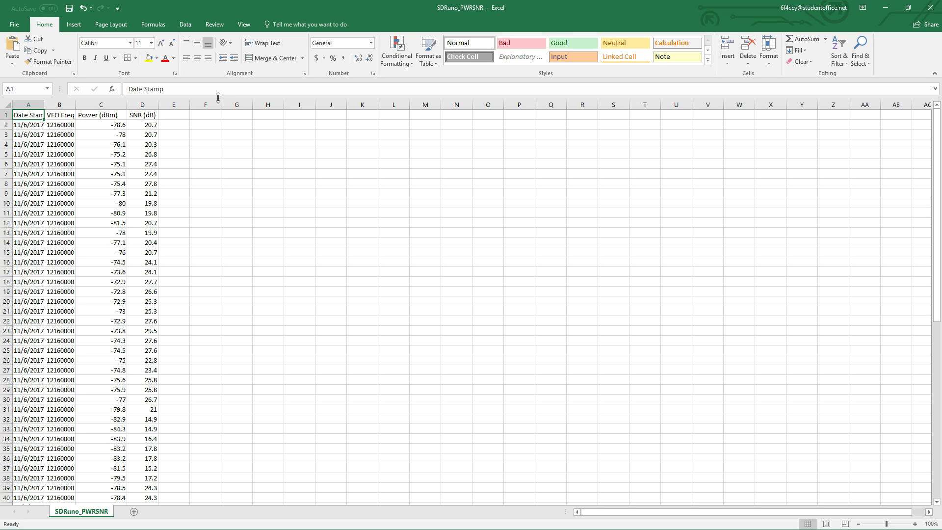
{"action": "mouse_move", "coordinate": [215, 89]}
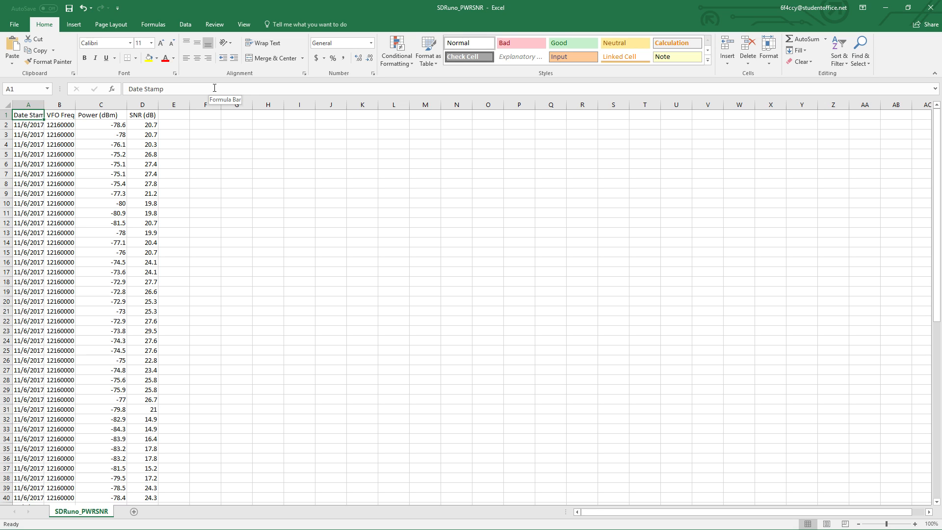
{"action": "mouse_move", "coordinate": [250, 270]}
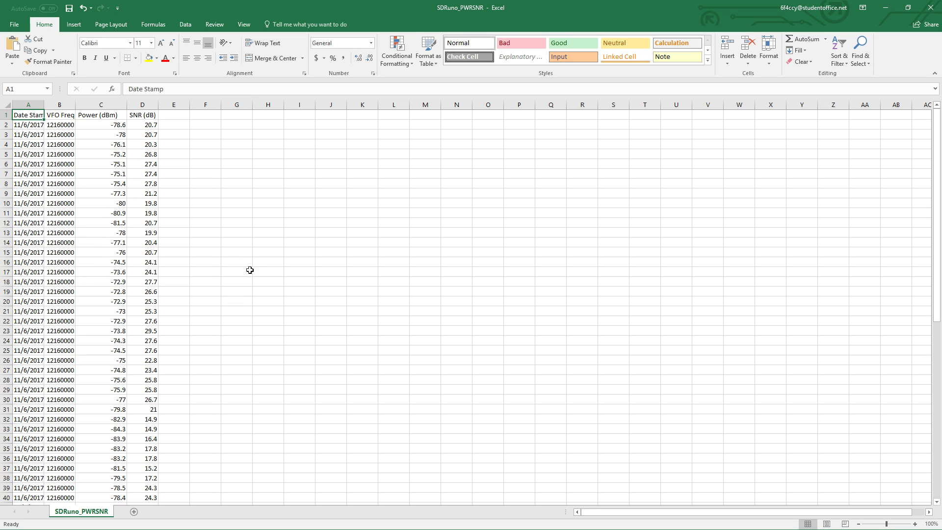
{"action": "mouse_move", "coordinate": [249, 265]}
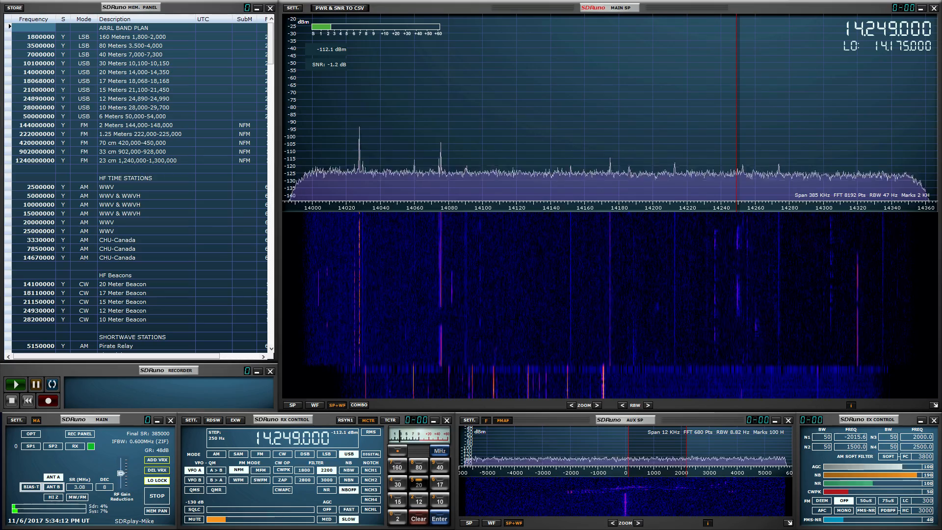
{"action": "mouse_move", "coordinate": [714, 117]}
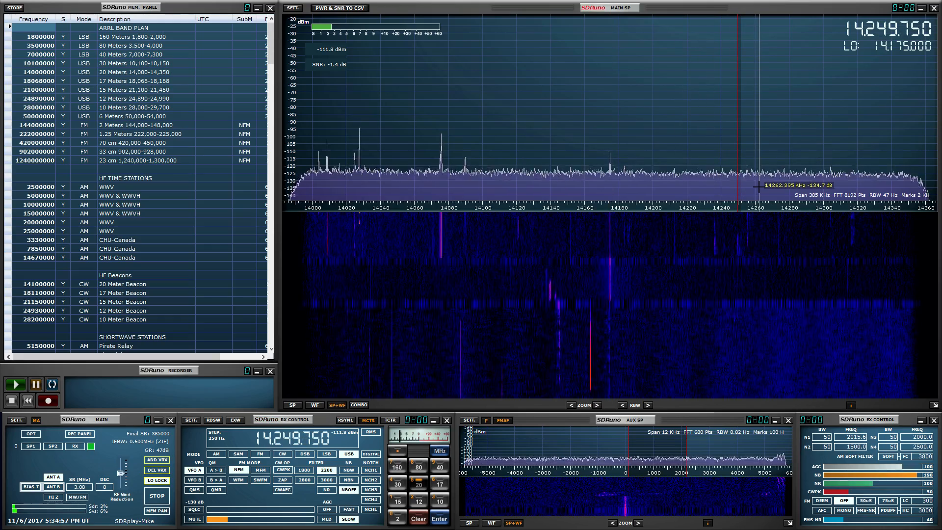
{"action": "mouse_move", "coordinate": [726, 187]}
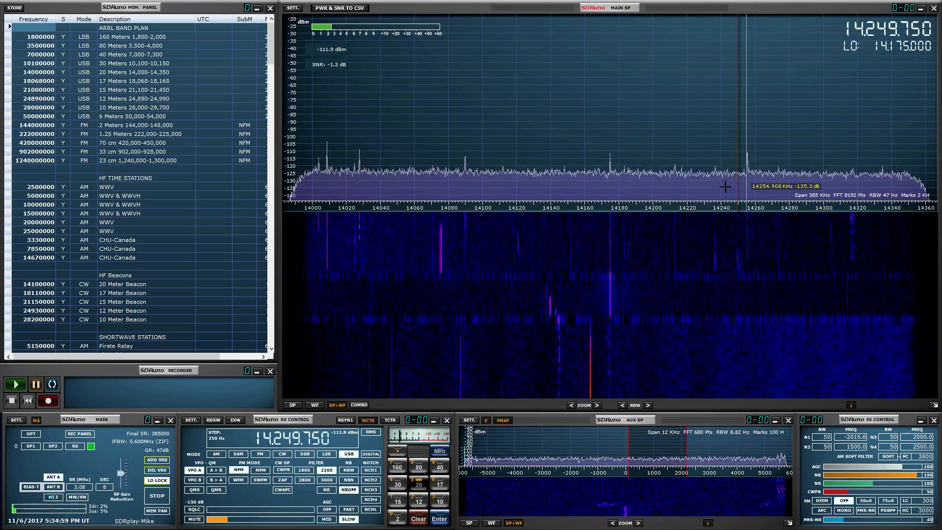